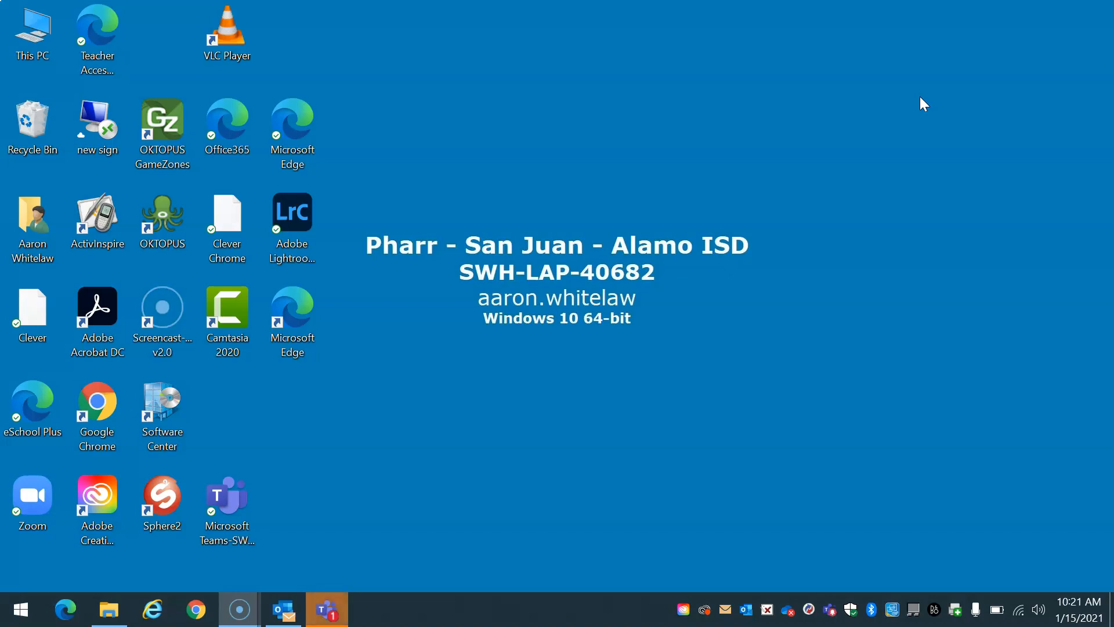
left_click(227, 309)
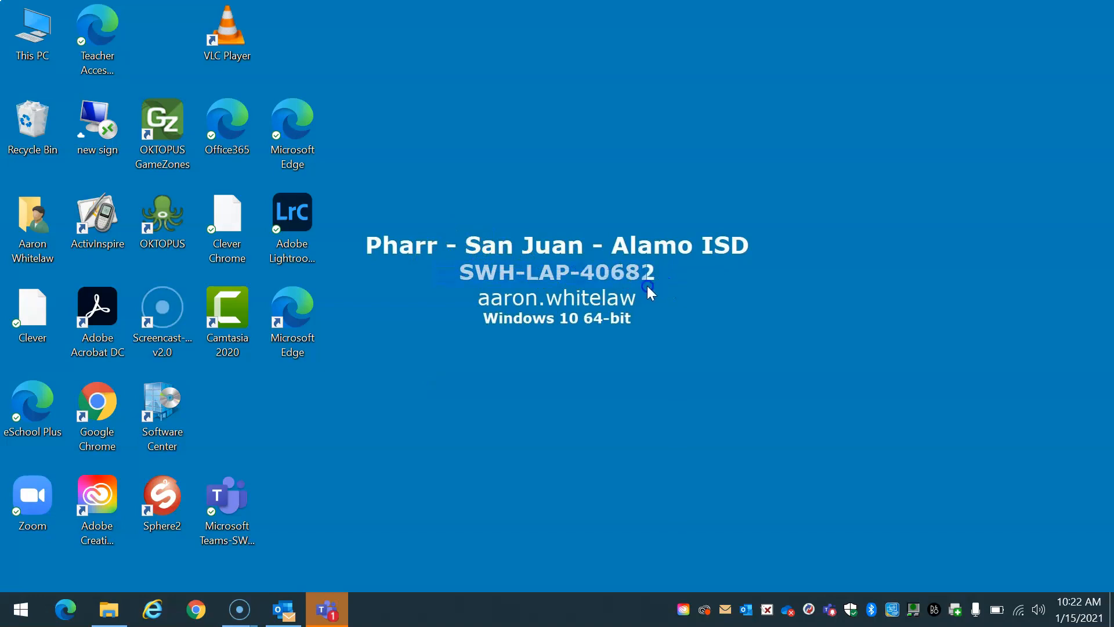
mouse_move(654, 286)
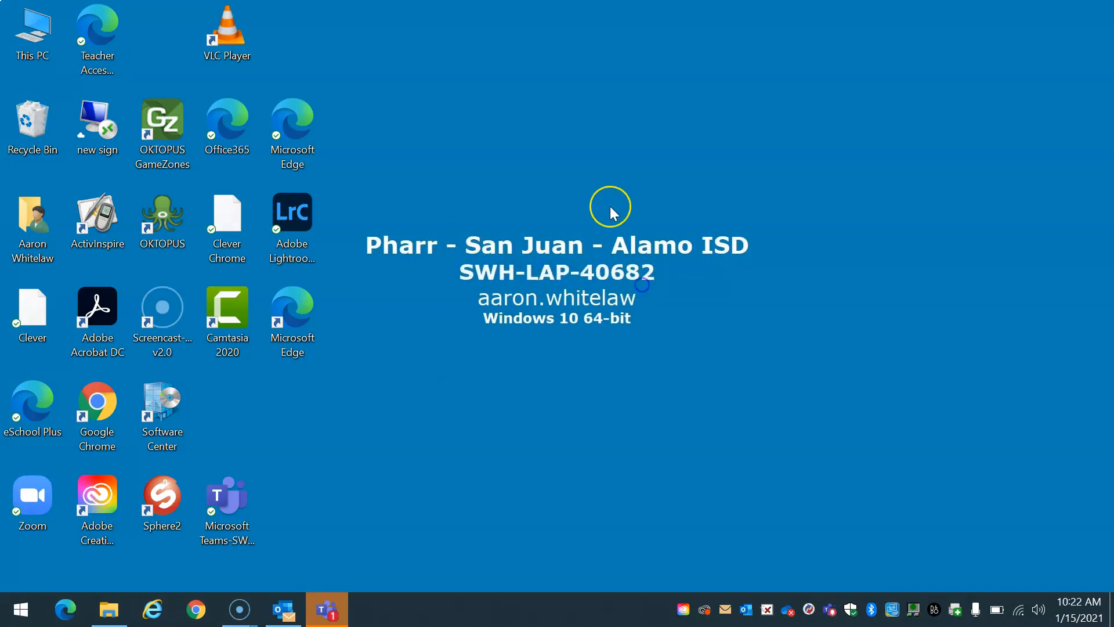
mouse_move(516, 208)
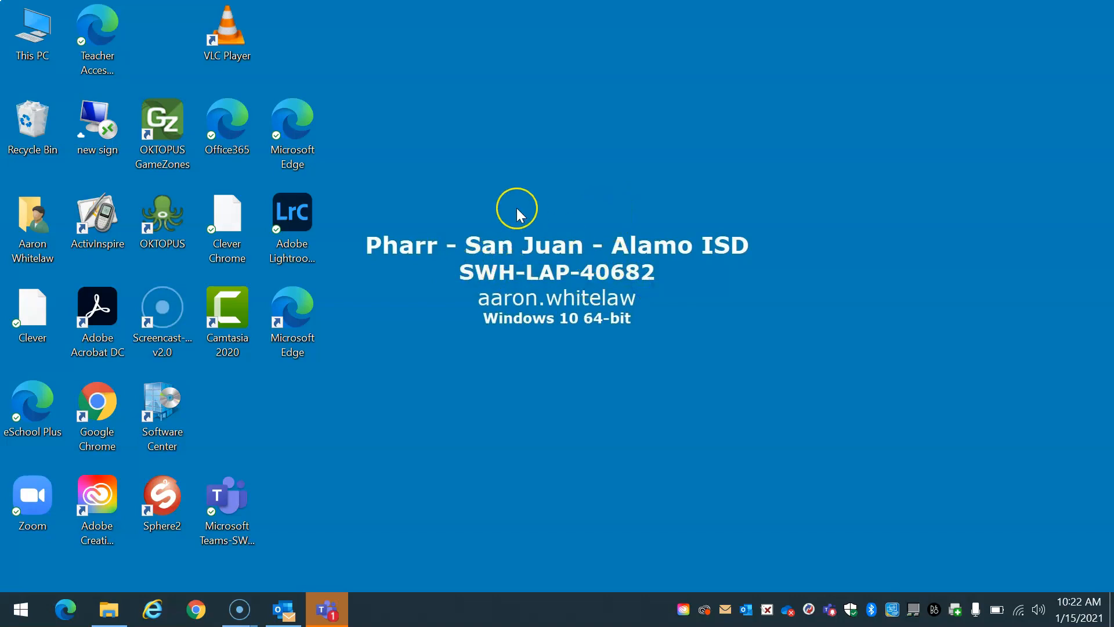
mouse_move(342, 527)
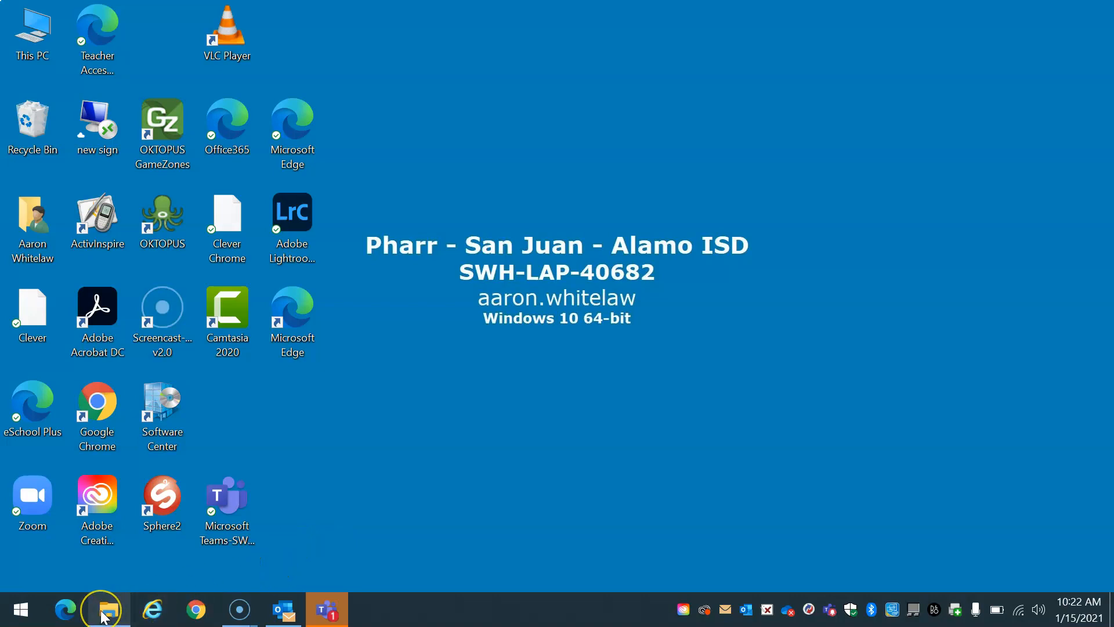
left_click(103, 608)
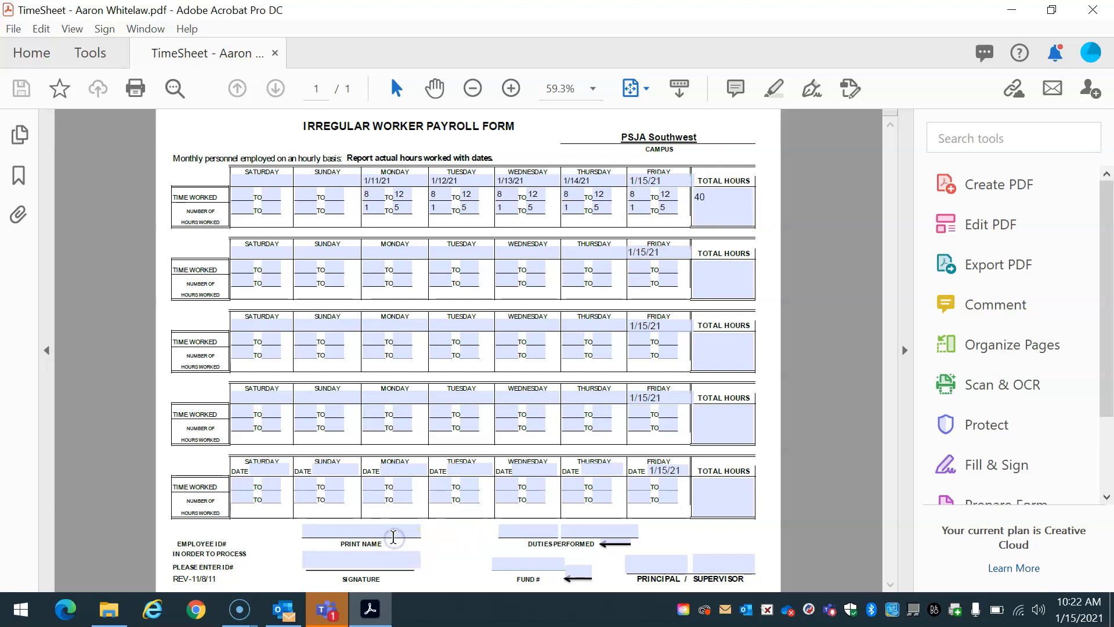
left_click(534, 486)
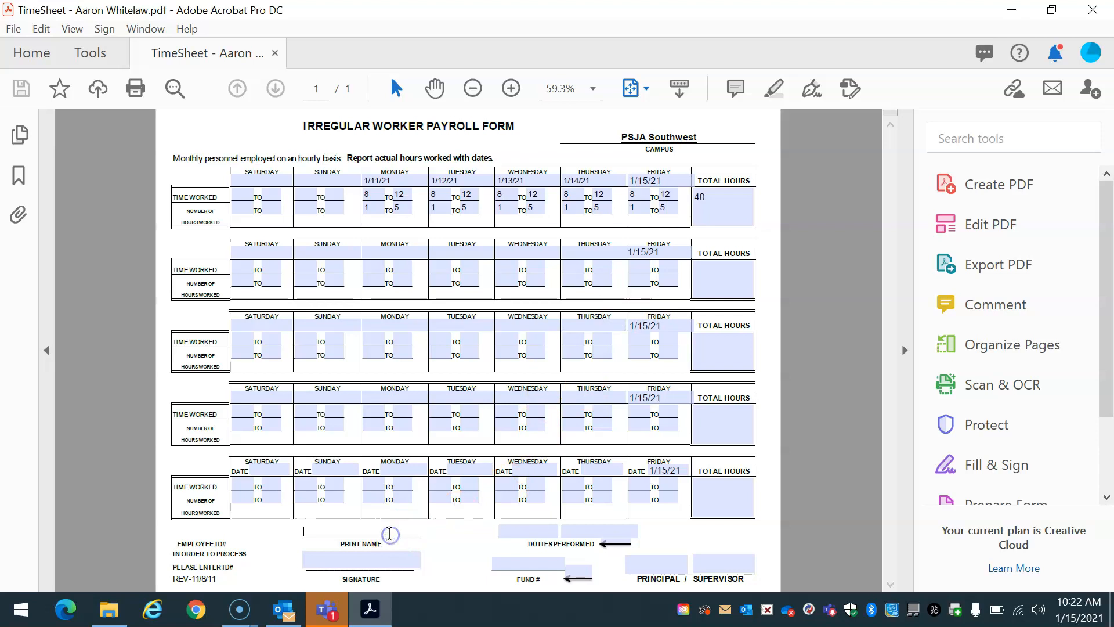
type("a")
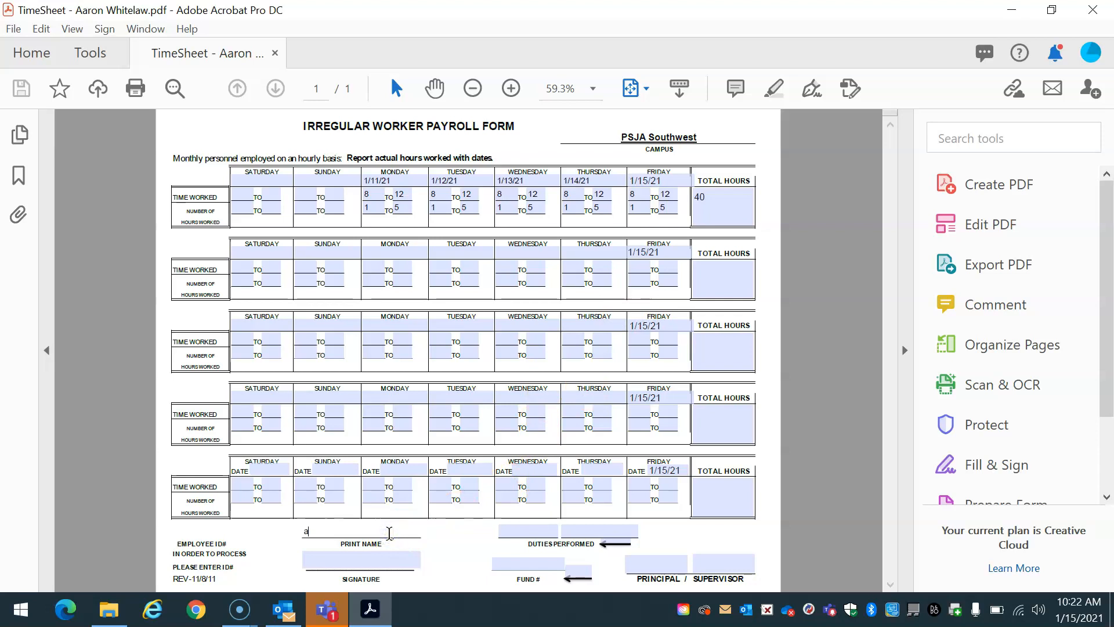
type("ron")
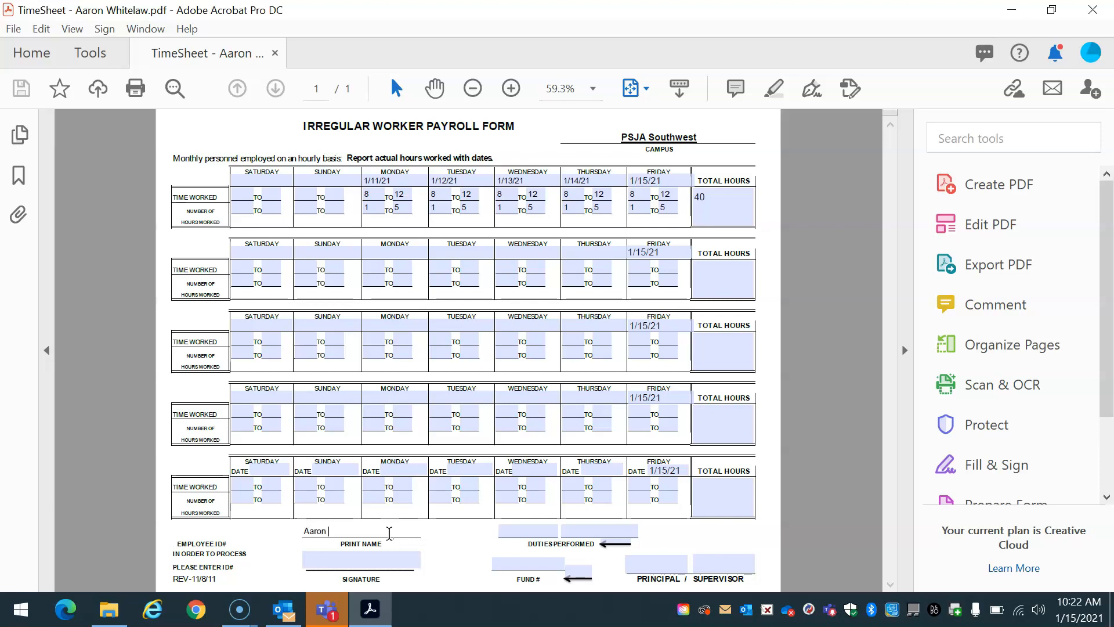
type("Whitelaw")
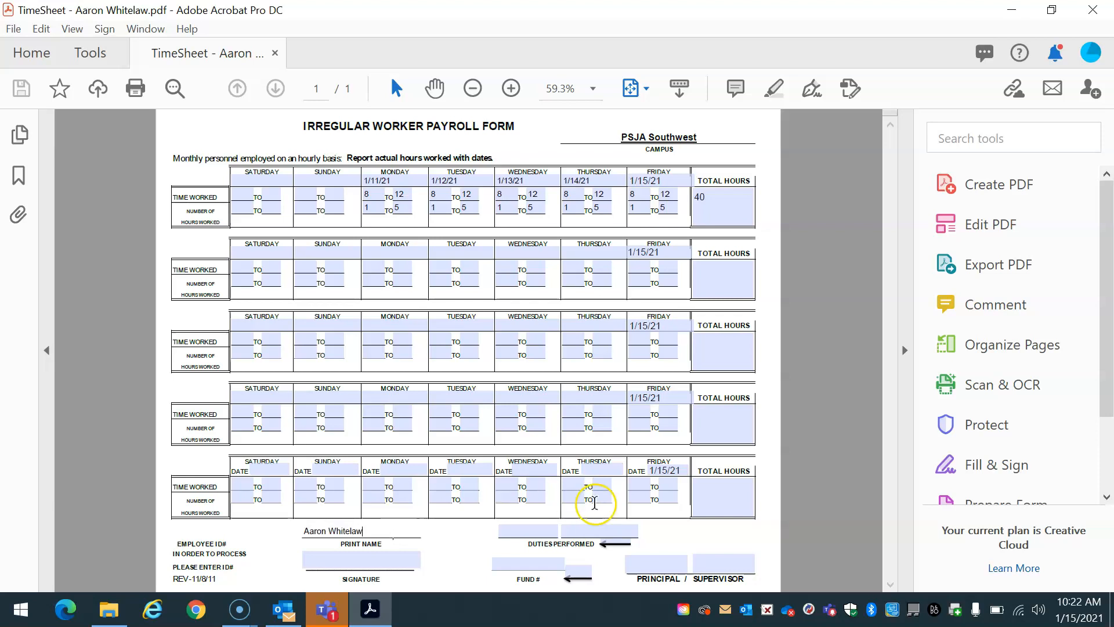
mouse_move(762, 148)
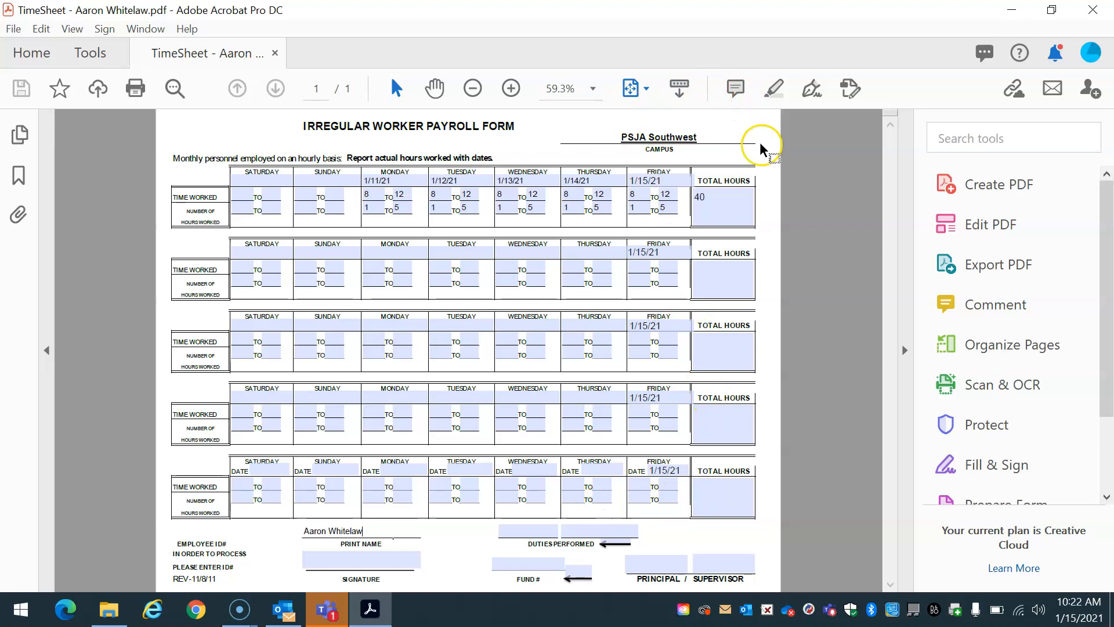
Scroll down the timesheet and open the Fill & Sign toolbar.
scroll("down", 3)
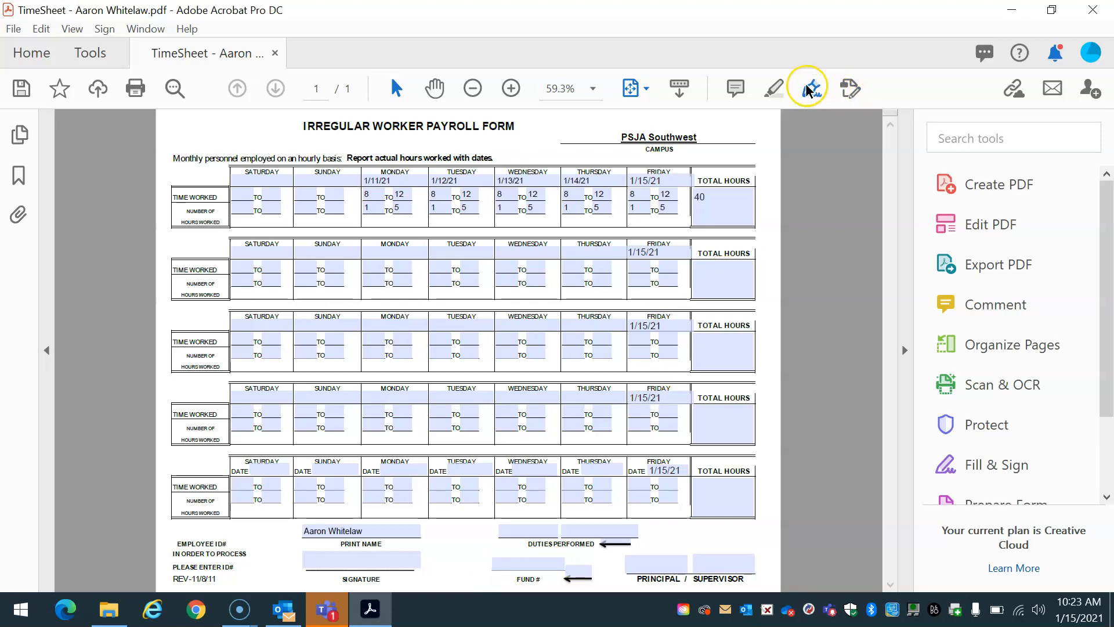
mouse_move(807, 88)
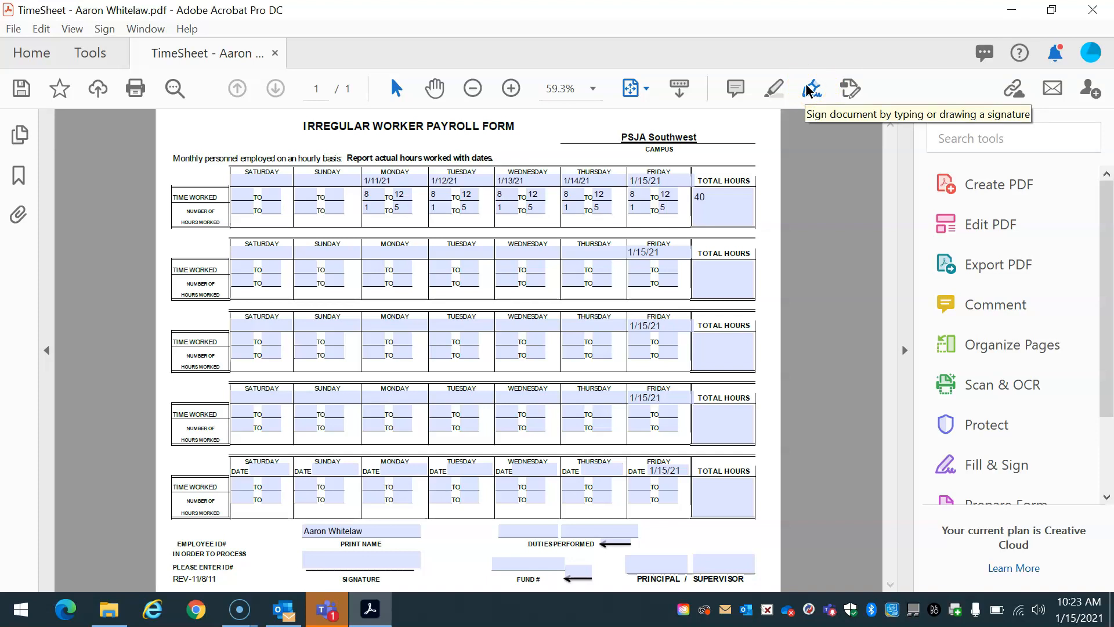
left_click(810, 89)
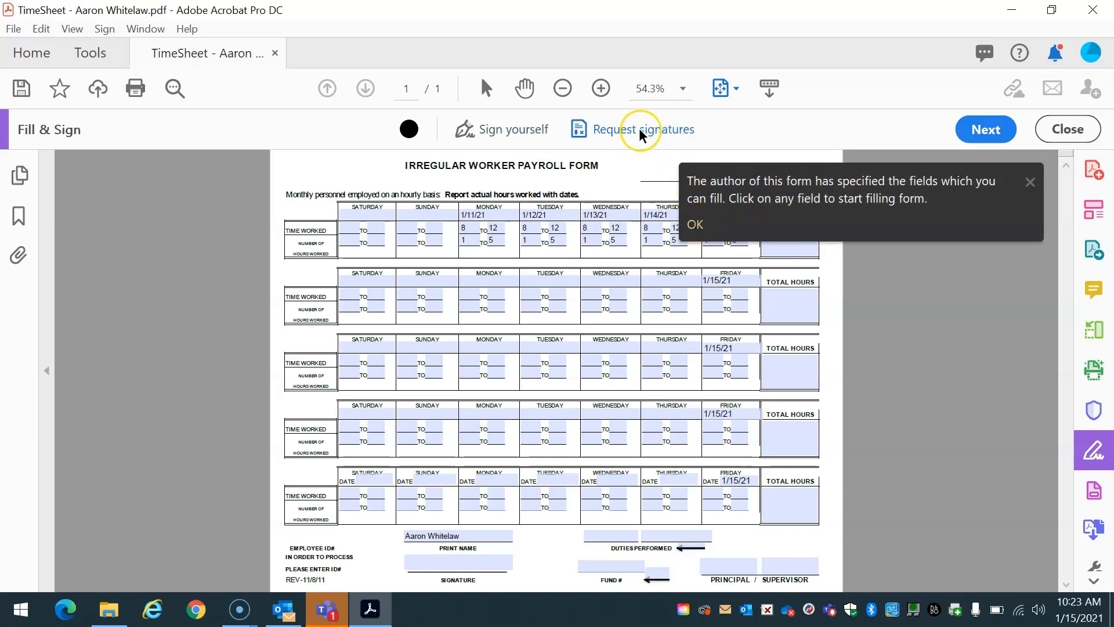
Request signatures with yourself (aaron) first and the supervisor (ranu) second.
left_click(639, 128)
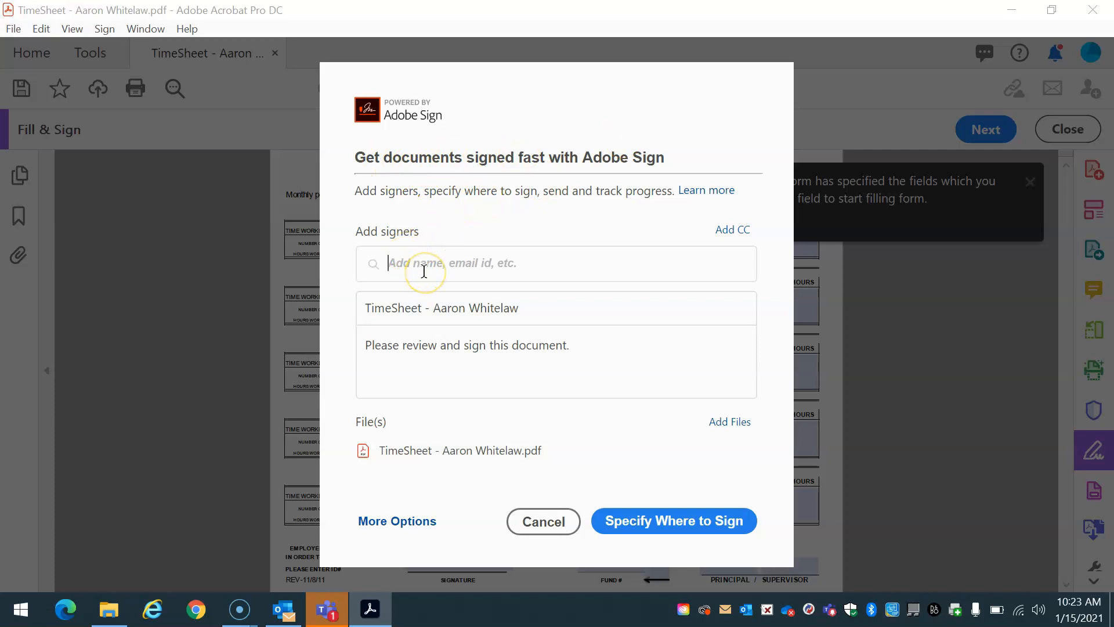
type("aaron")
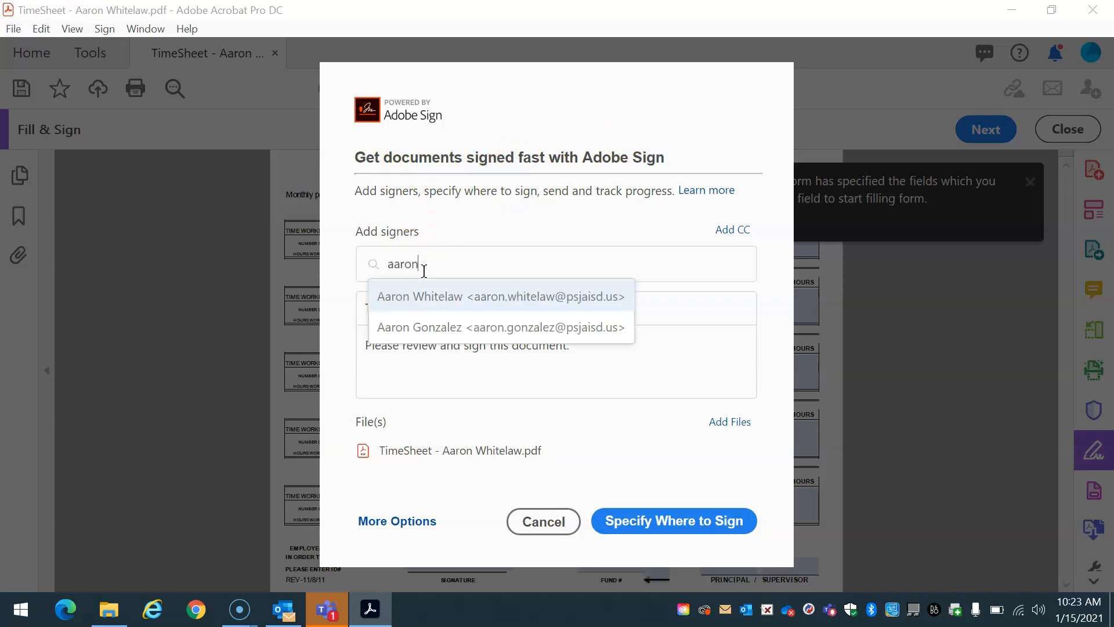
left_click(499, 297)
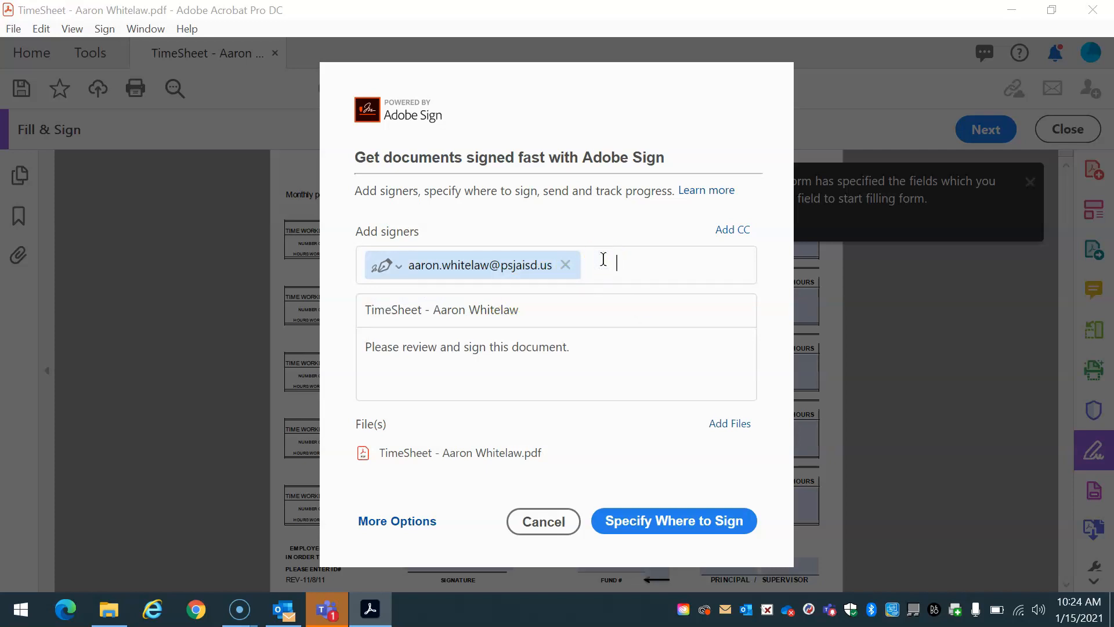
type("ranu")
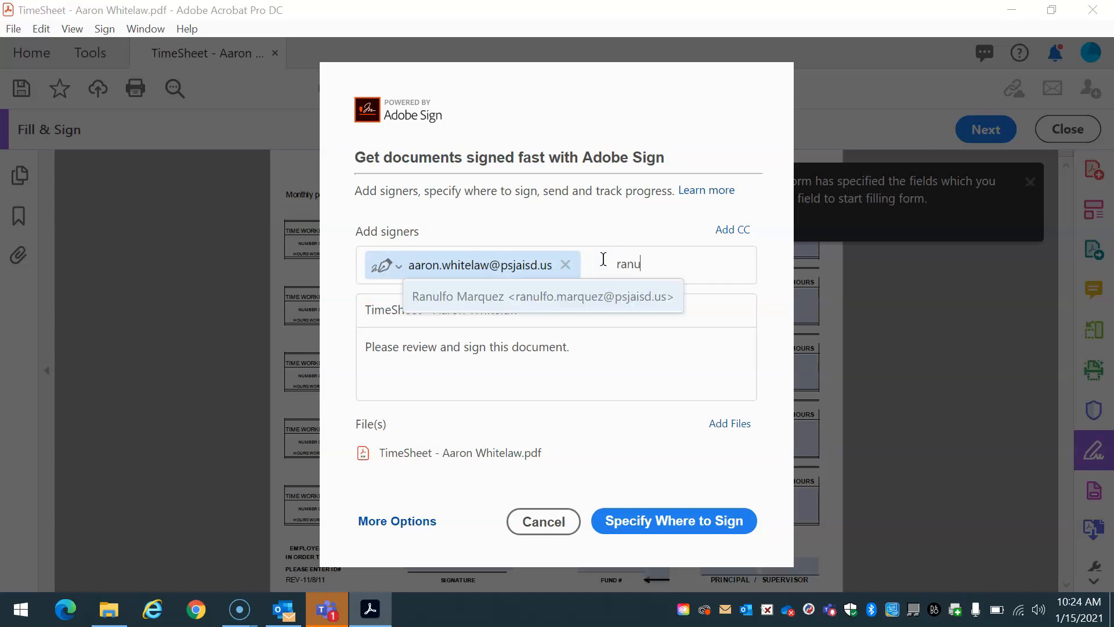
left_click(541, 297)
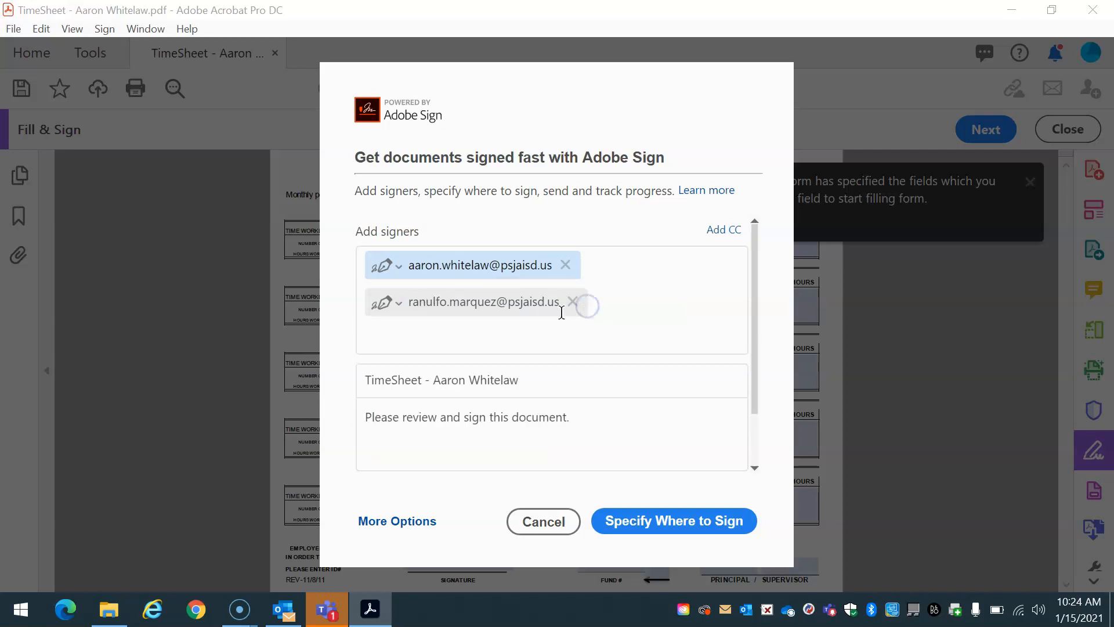
Add the secretary as a CC recipient on the signature request.
left_click(724, 230)
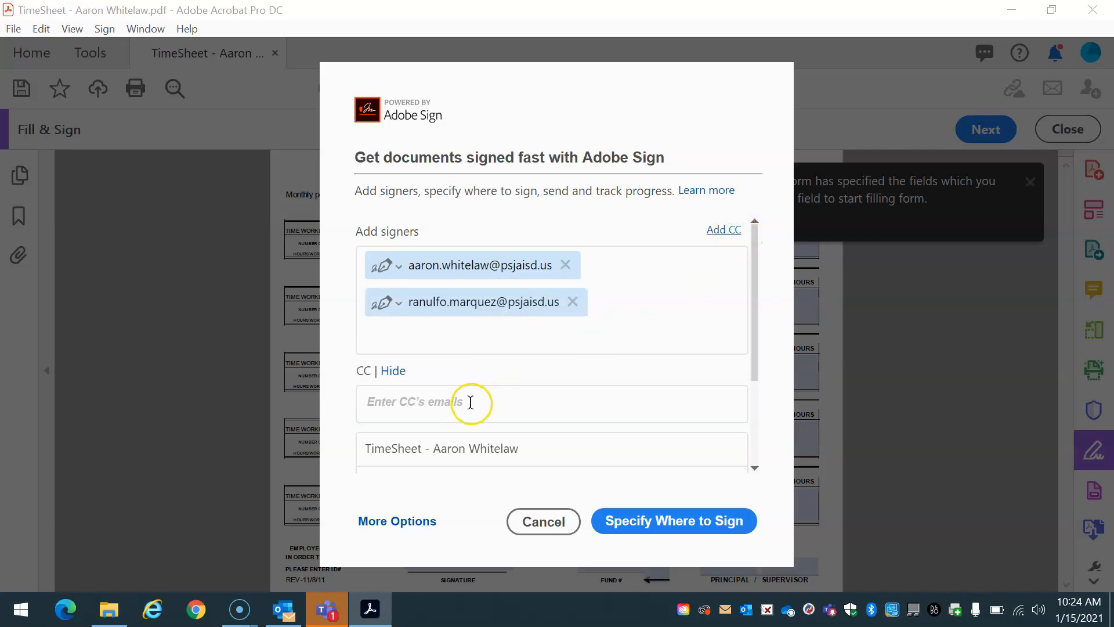
type("z")
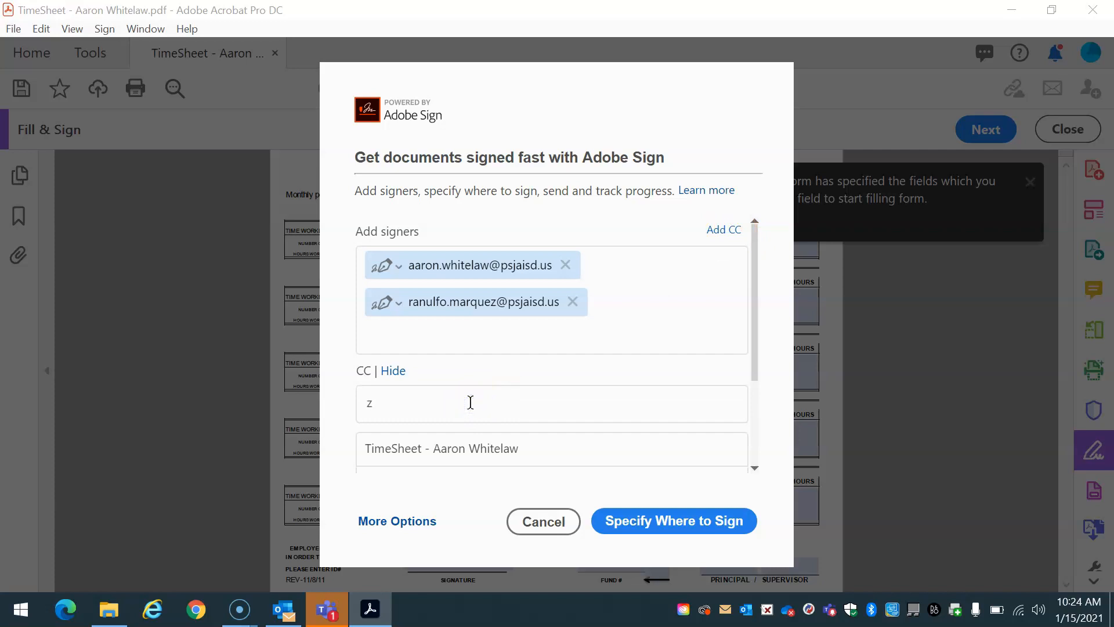
type("abrin")
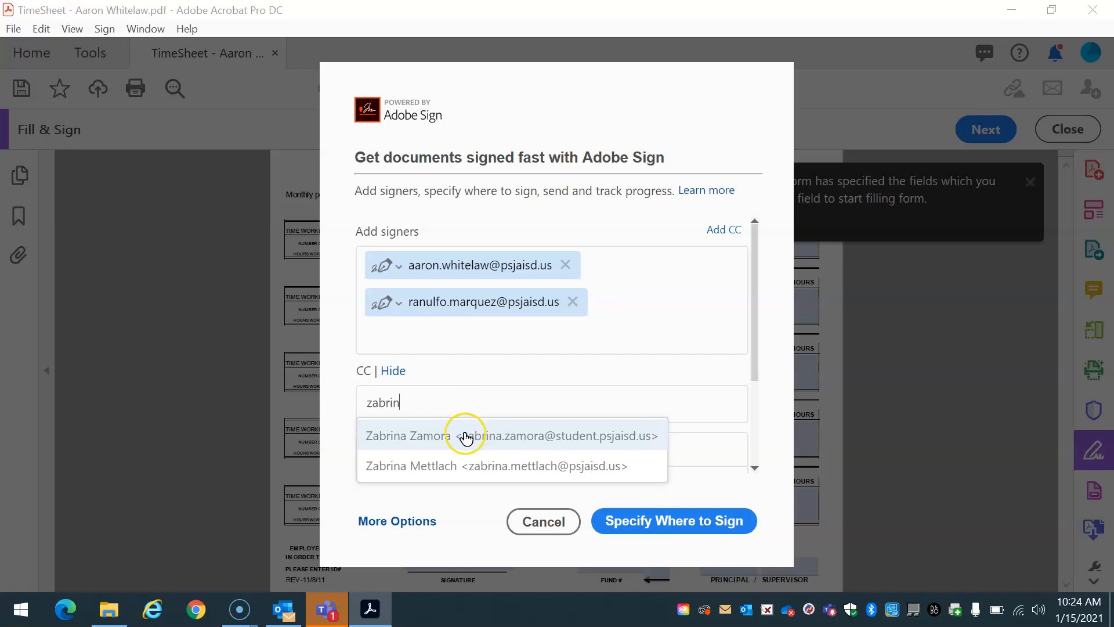
left_click(410, 465)
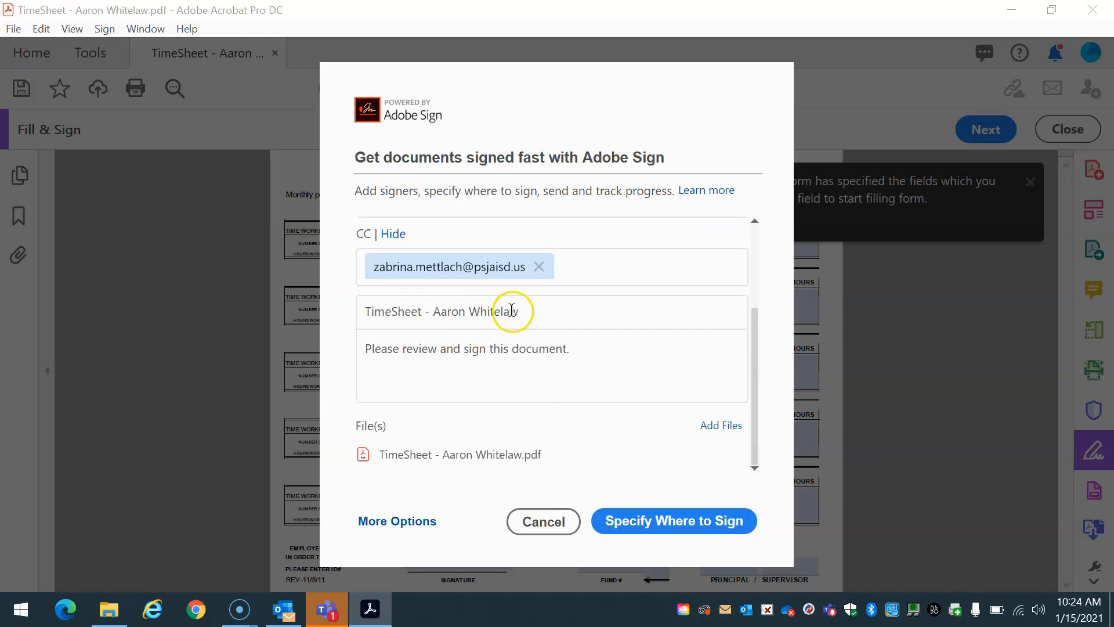
mouse_move(422, 355)
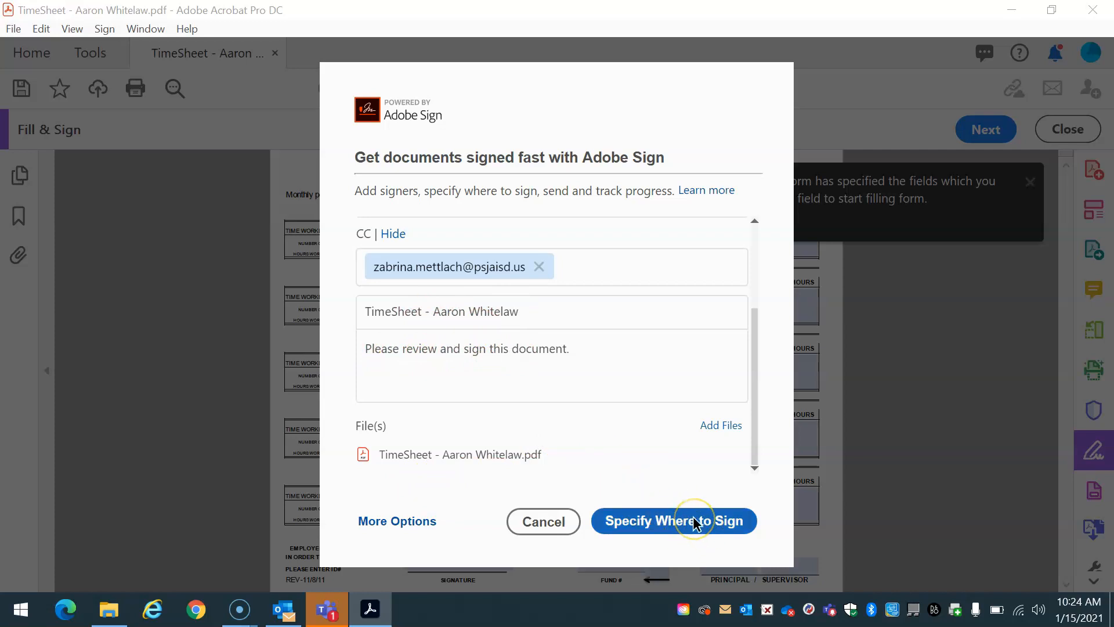
Assign the employee signature field to yourself and the principal's field to the supervisor.
left_click(542, 521)
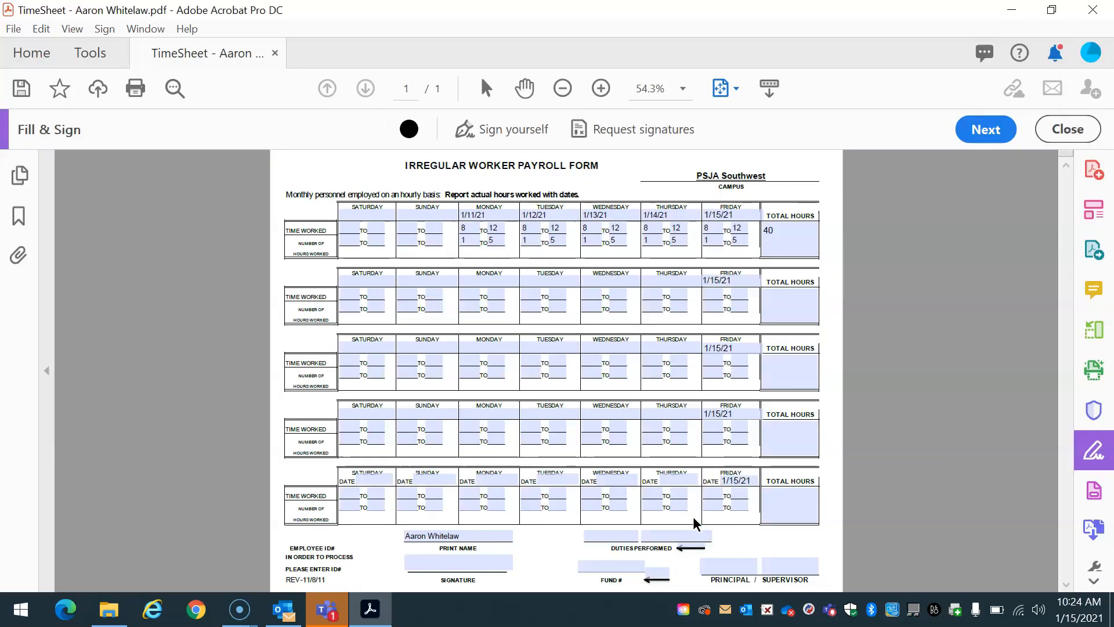
left_click(643, 129)
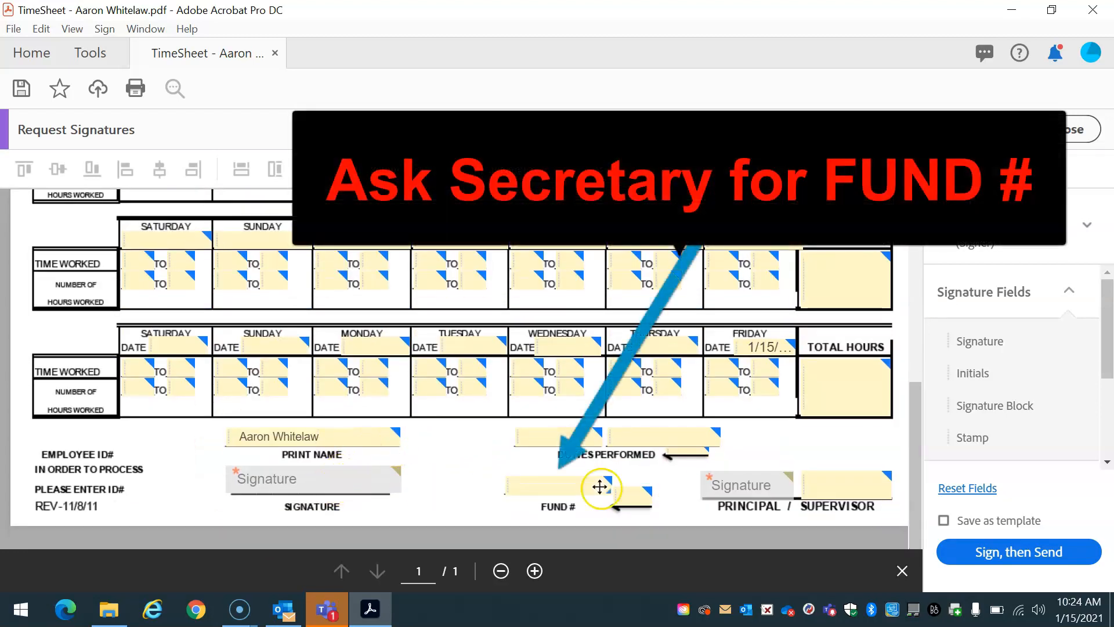
mouse_move(778, 494)
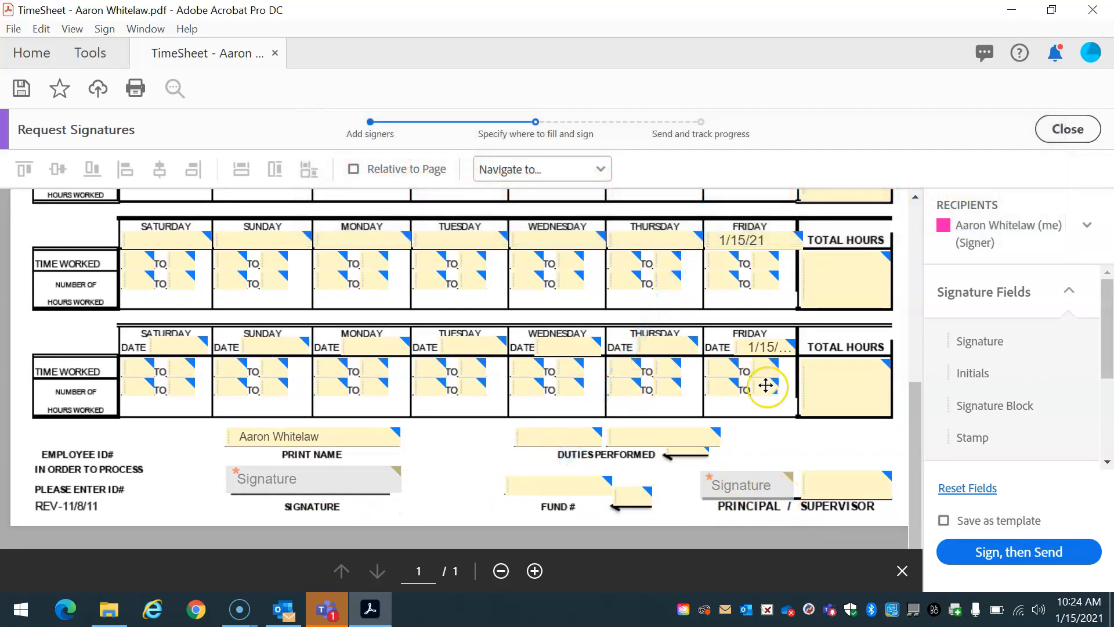
left_click(313, 479)
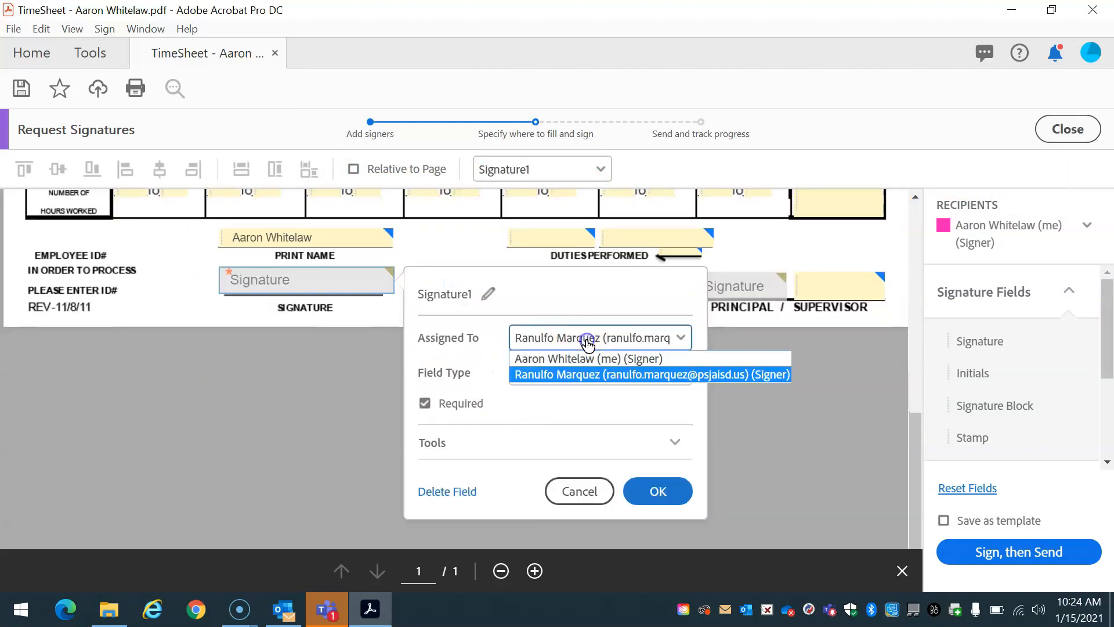
left_click(587, 358)
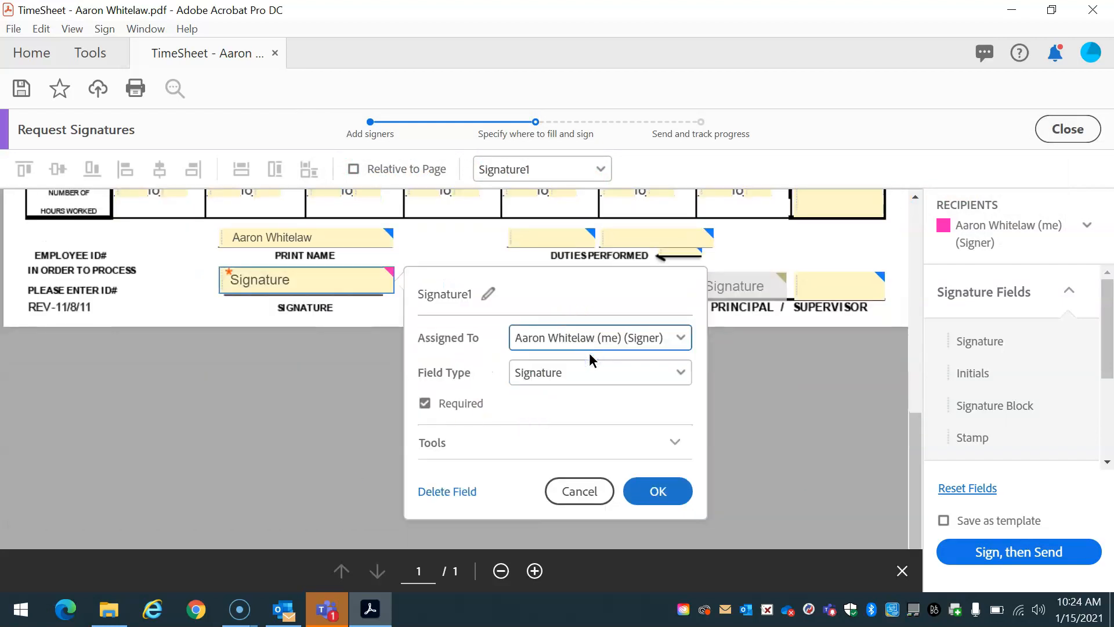
mouse_move(582, 411)
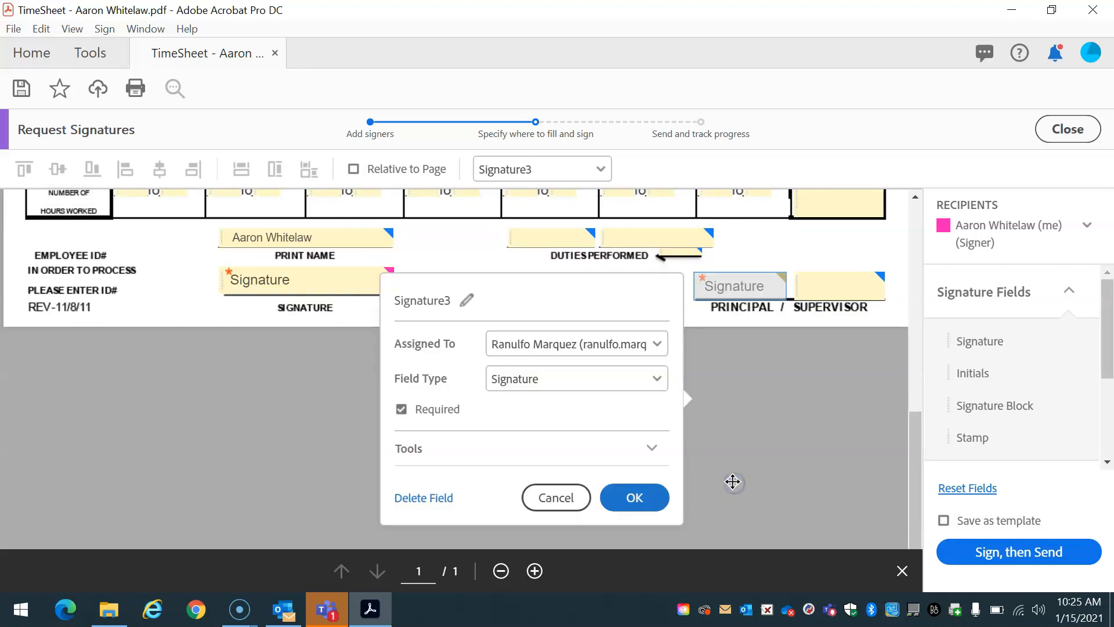
mouse_move(588, 343)
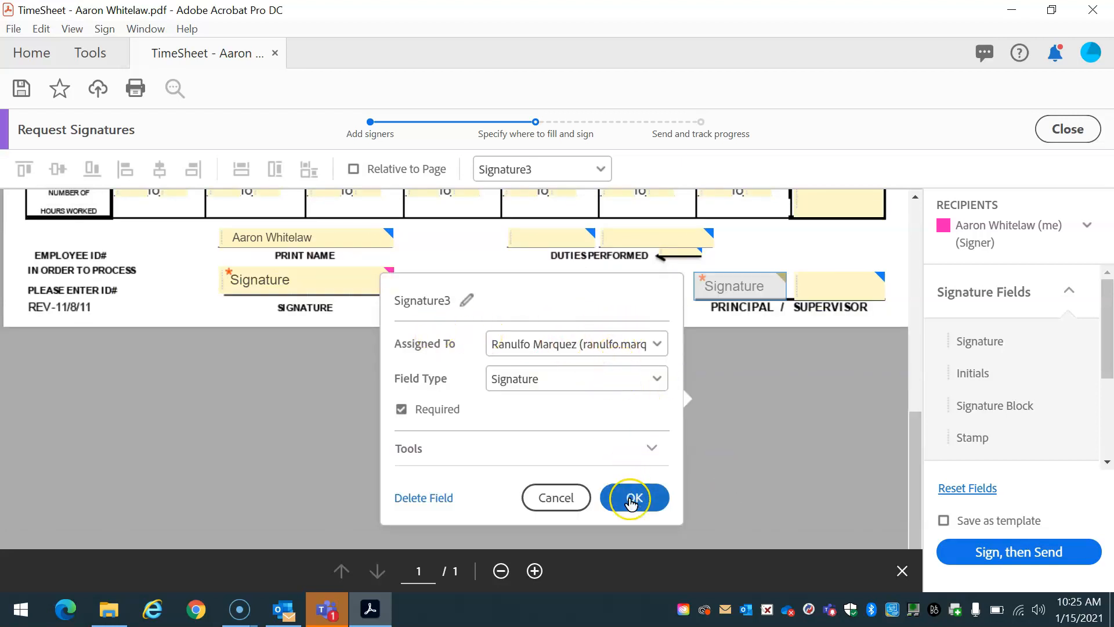
left_click(631, 497)
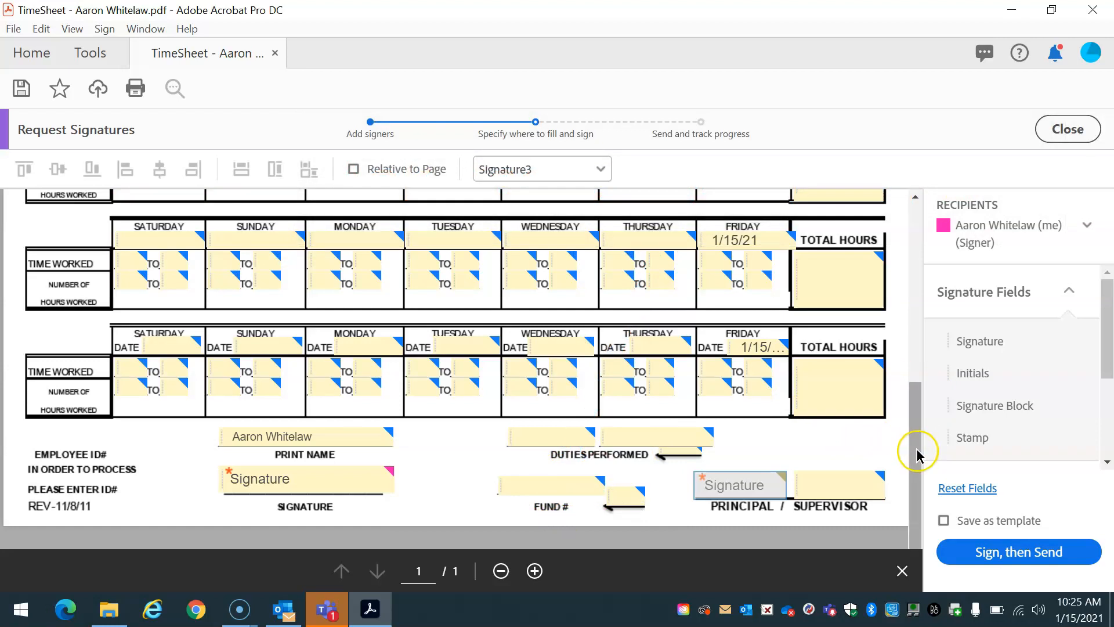
Scroll the form and choose to sign the timesheet yourself before sending.
scroll("down", 3)
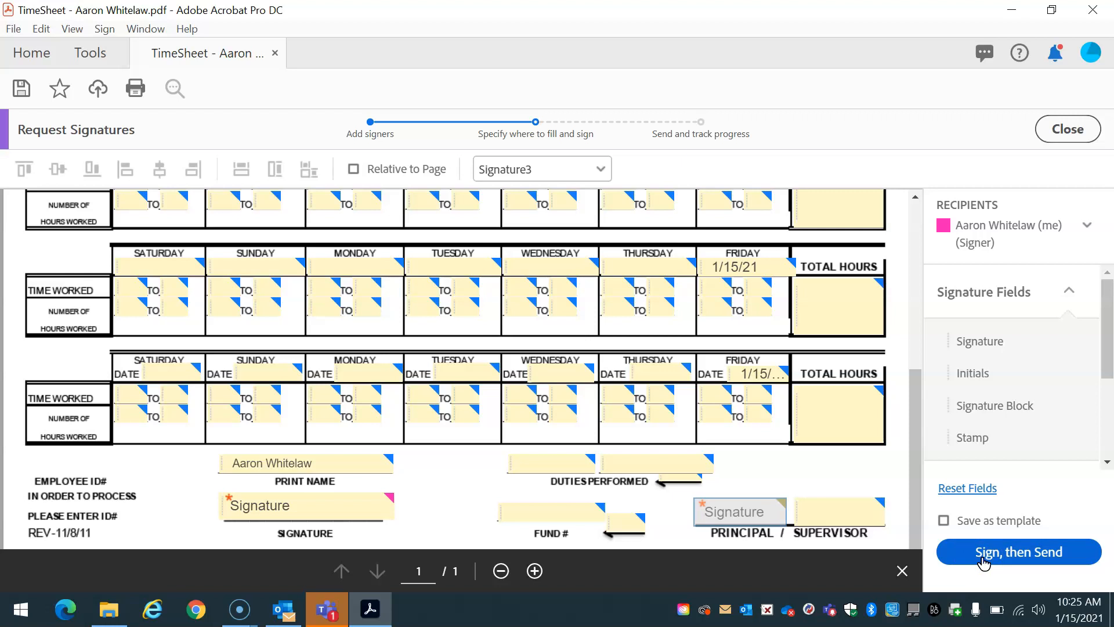
left_click(1018, 551)
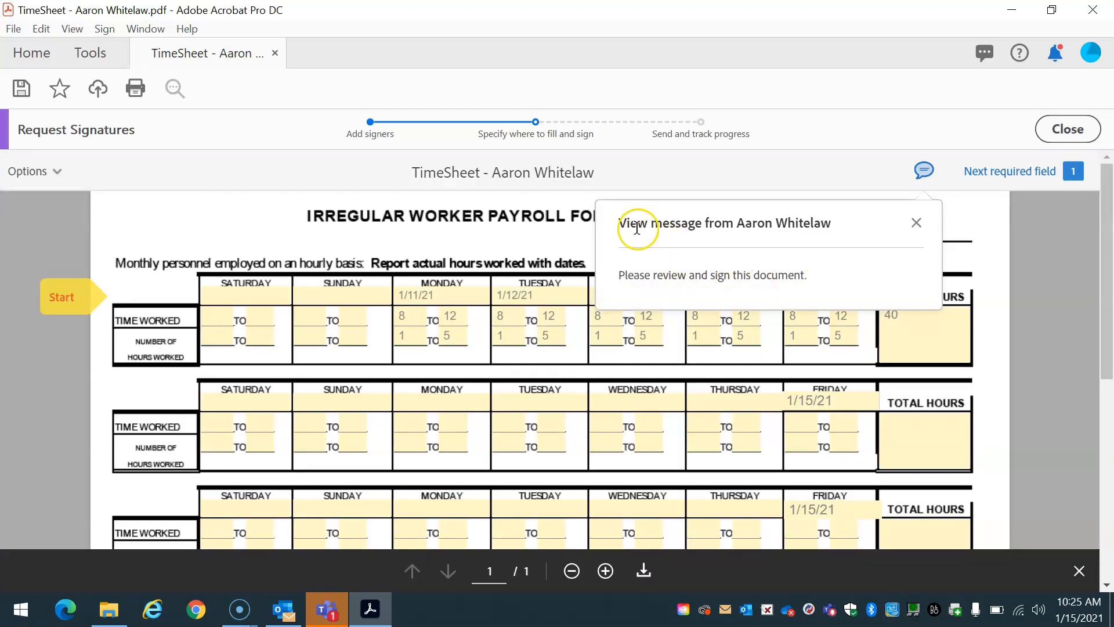
Sign the employee signature line, send to the supervisor, and close the confirmation.
left_click(916, 222)
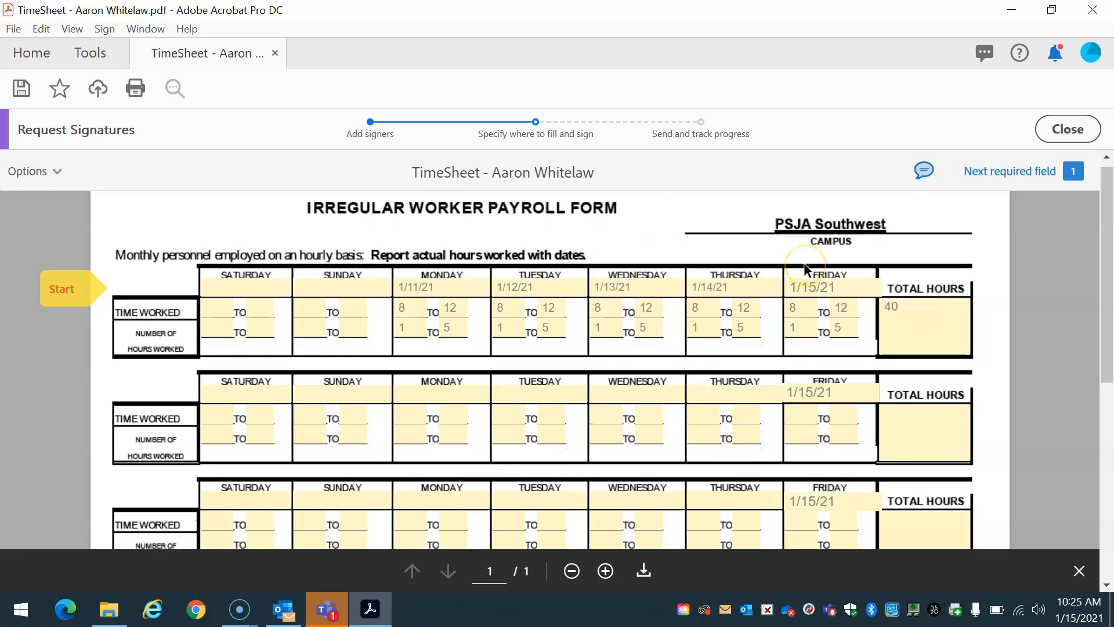
mouse_move(63, 289)
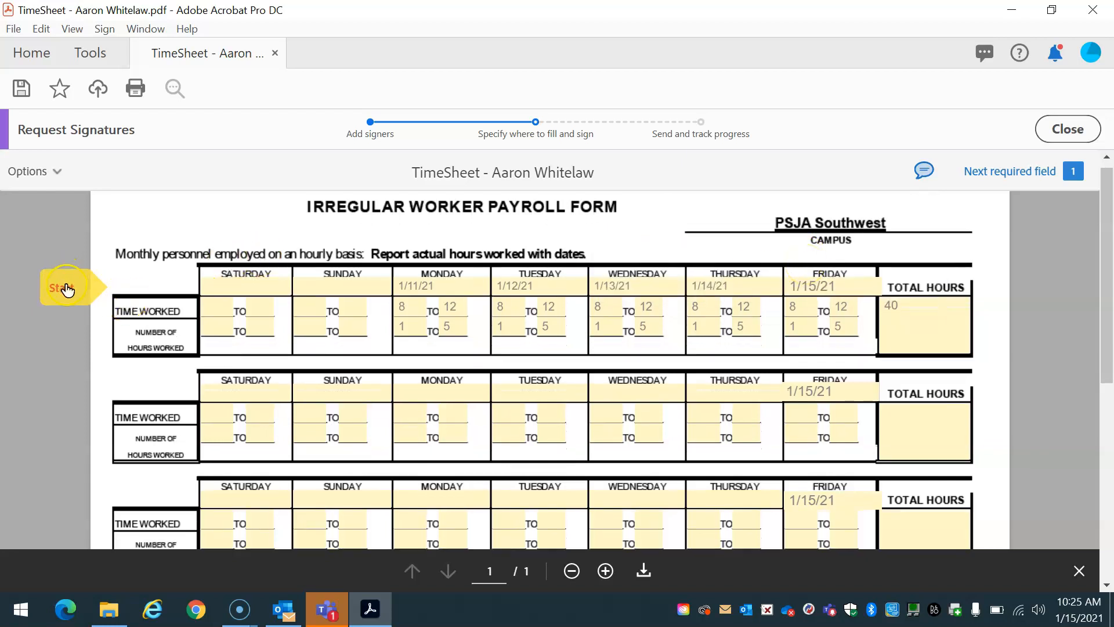
left_click(62, 288)
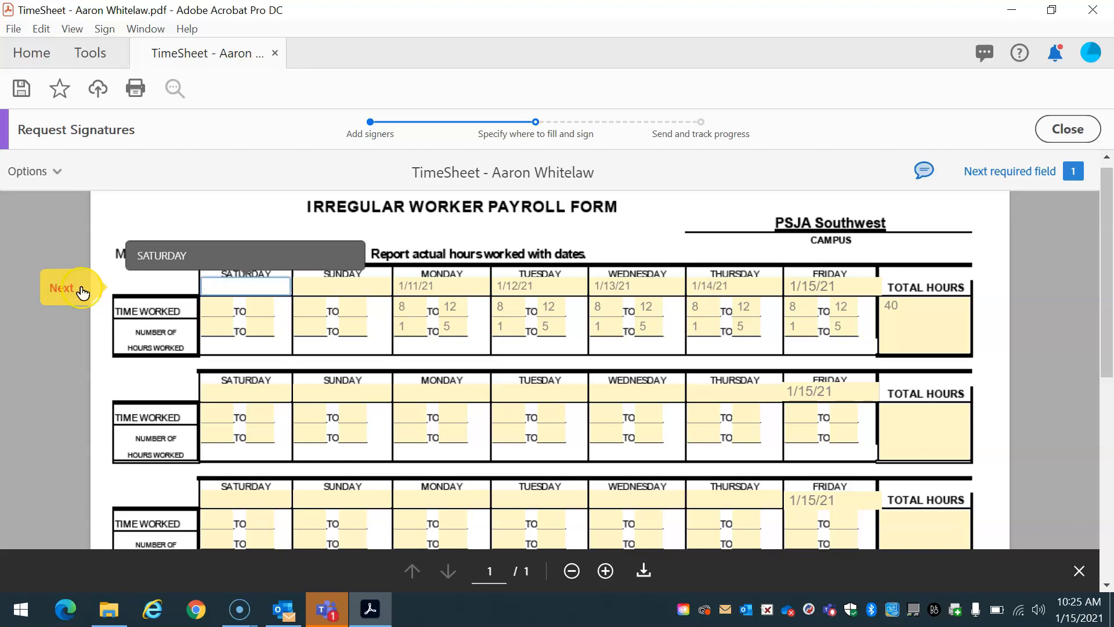
scroll("down", 3)
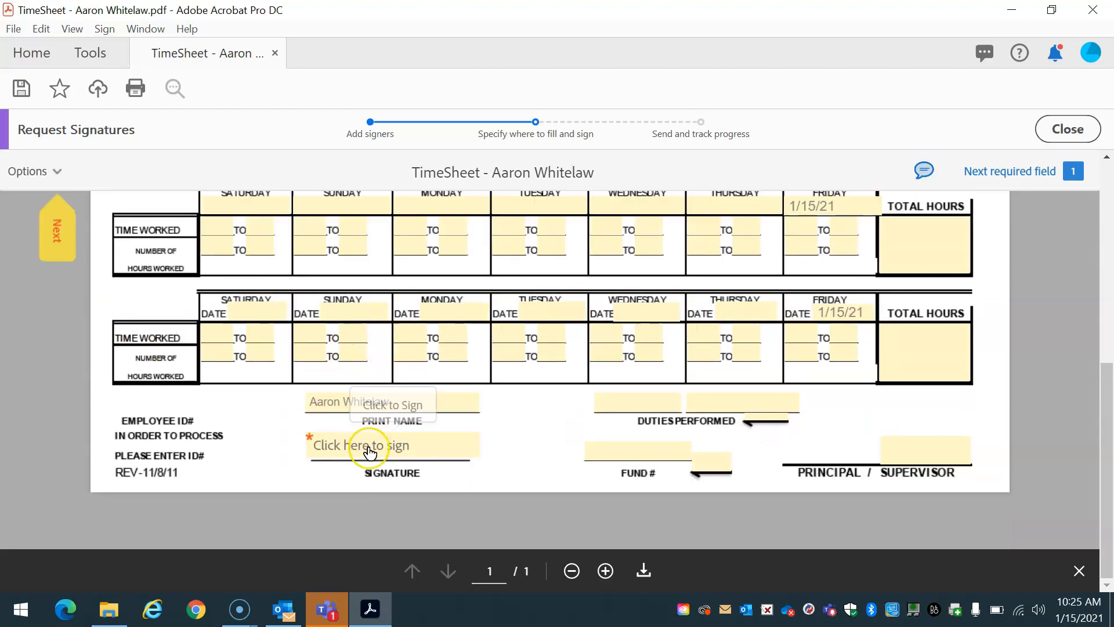
left_click(370, 447)
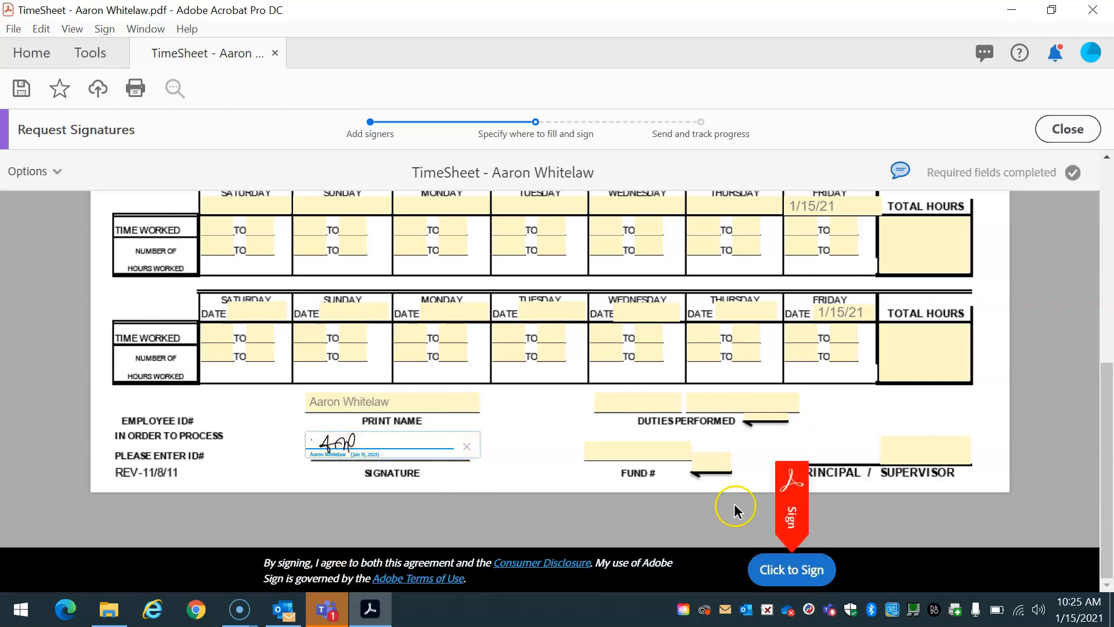
left_click(791, 569)
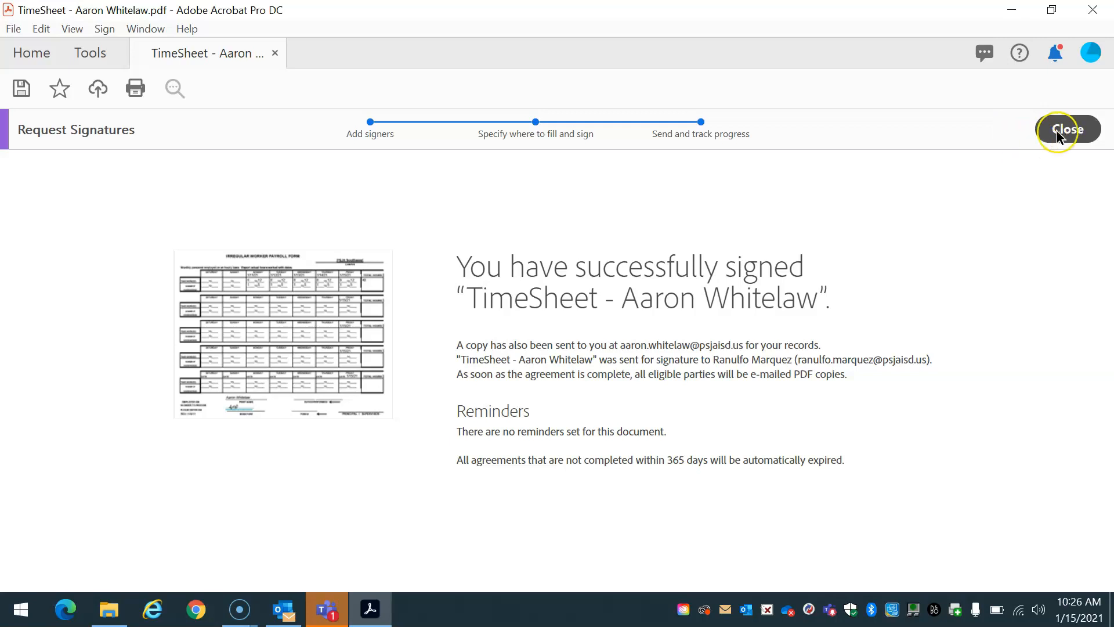
left_click(1068, 130)
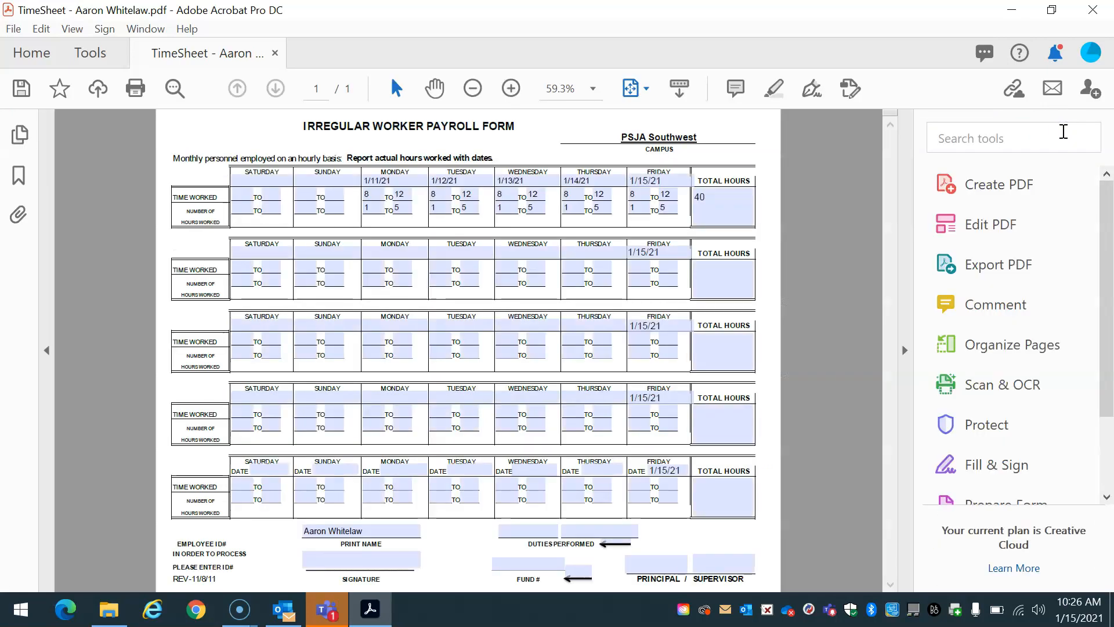